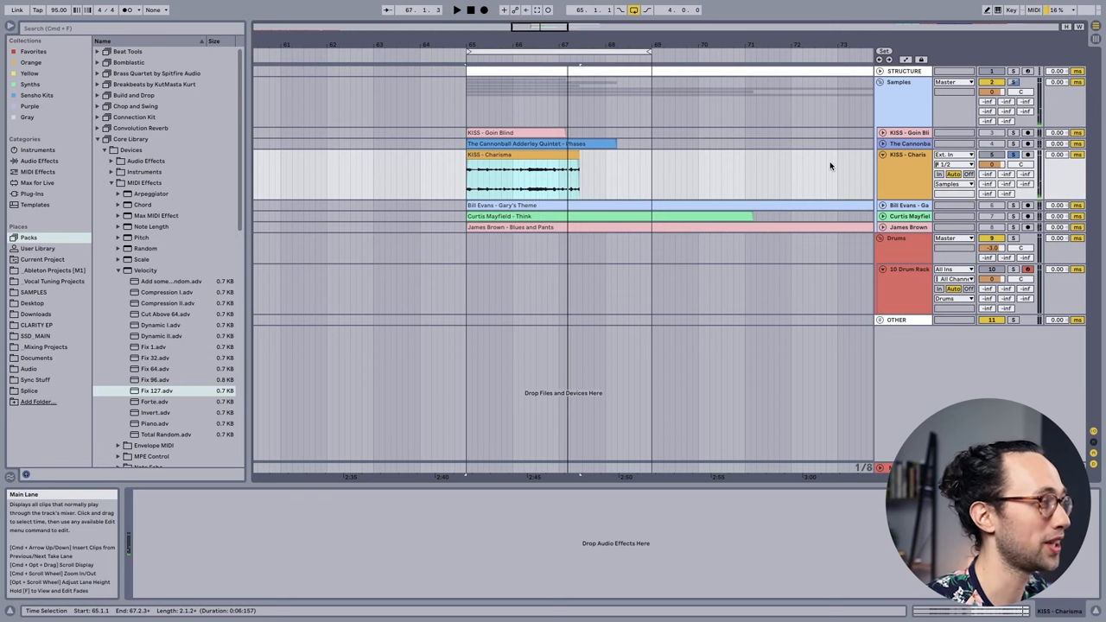
{"action": "mouse_move", "coordinate": [828, 242]}
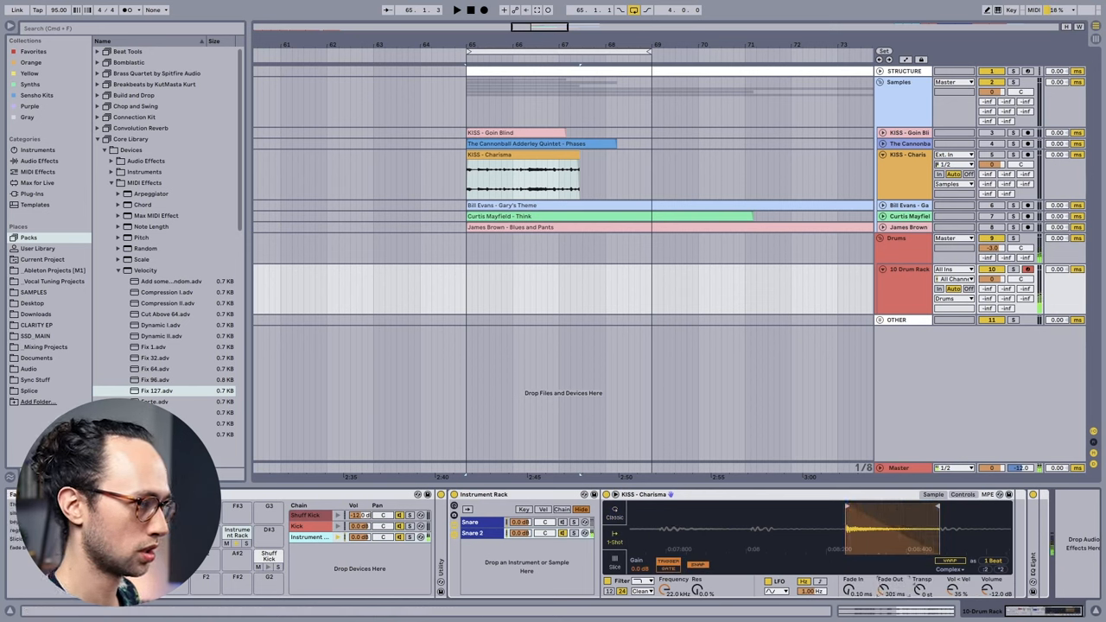
{"action": "left_click", "coordinate": [470, 532]}
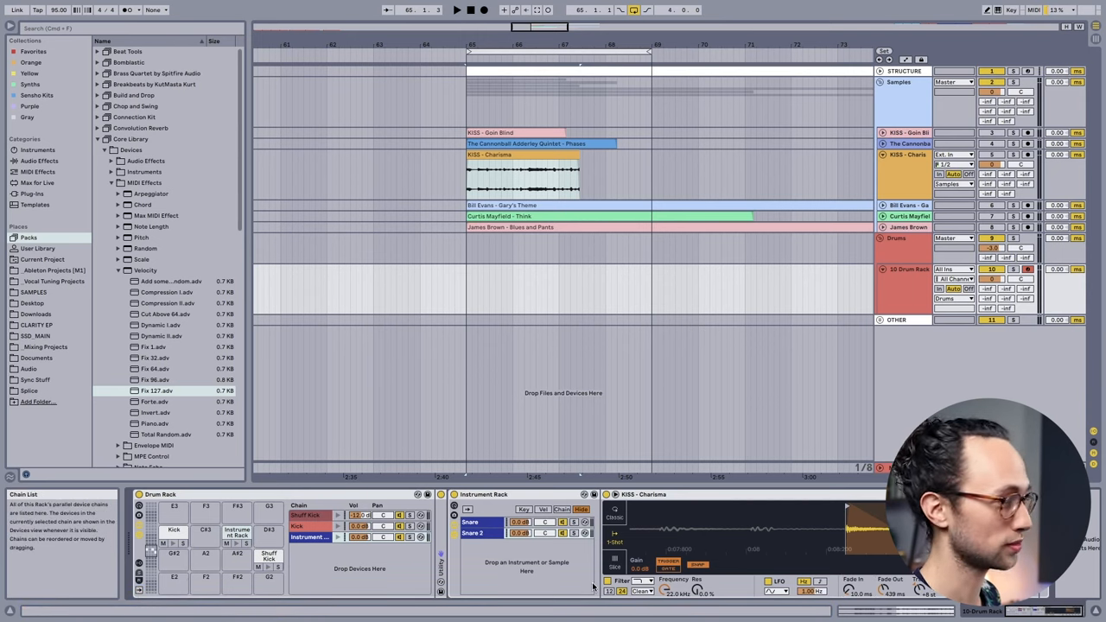
{"action": "left_click", "coordinate": [470, 532]}
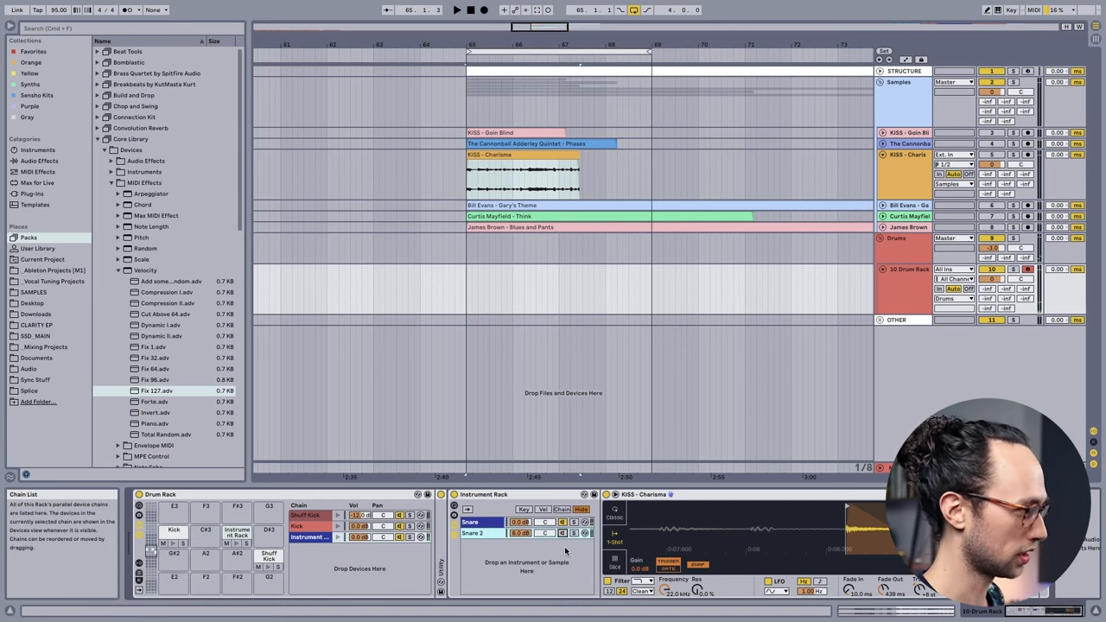